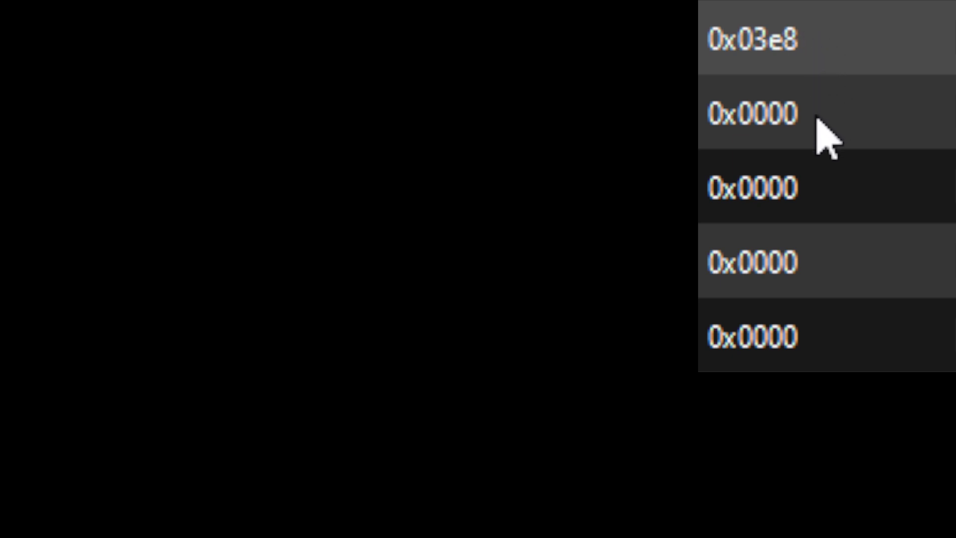
mouse_move(817, 268)
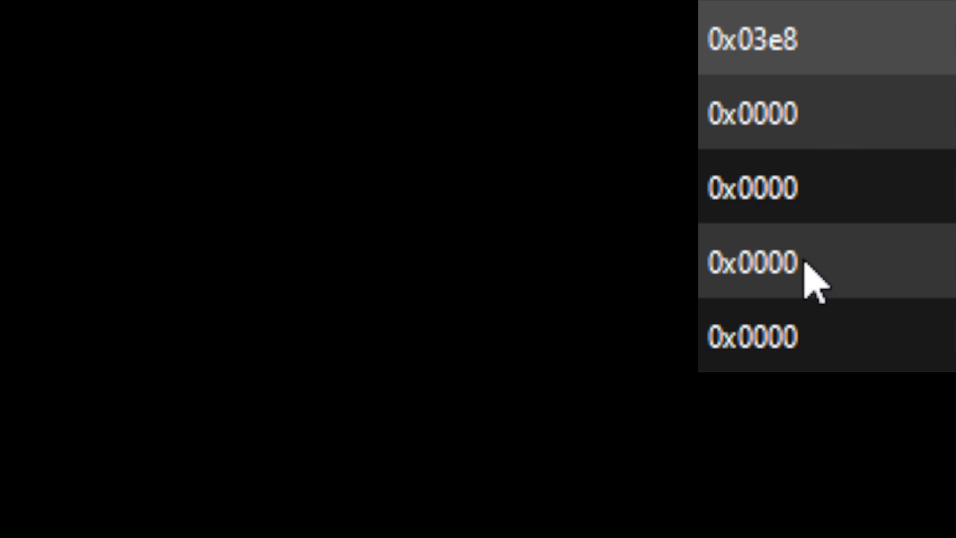
mouse_move(820, 348)
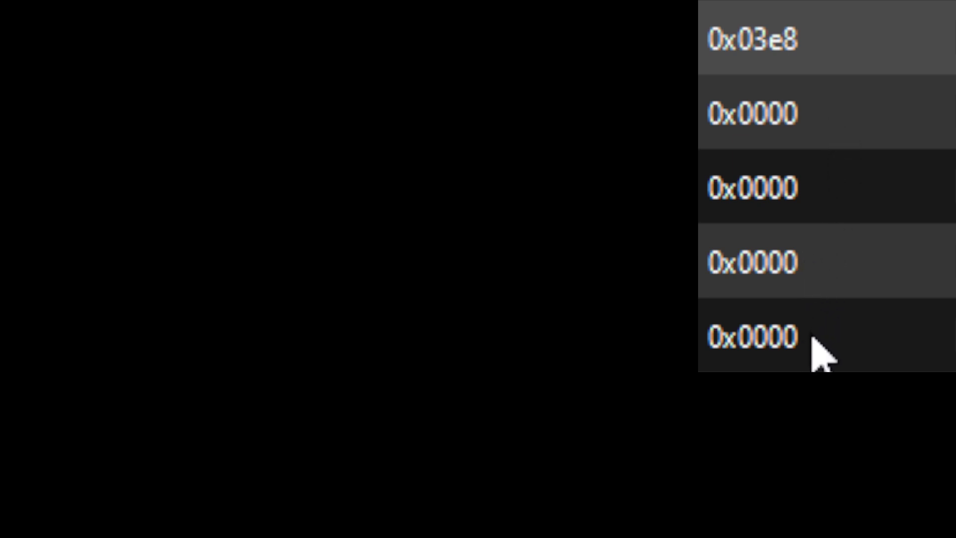